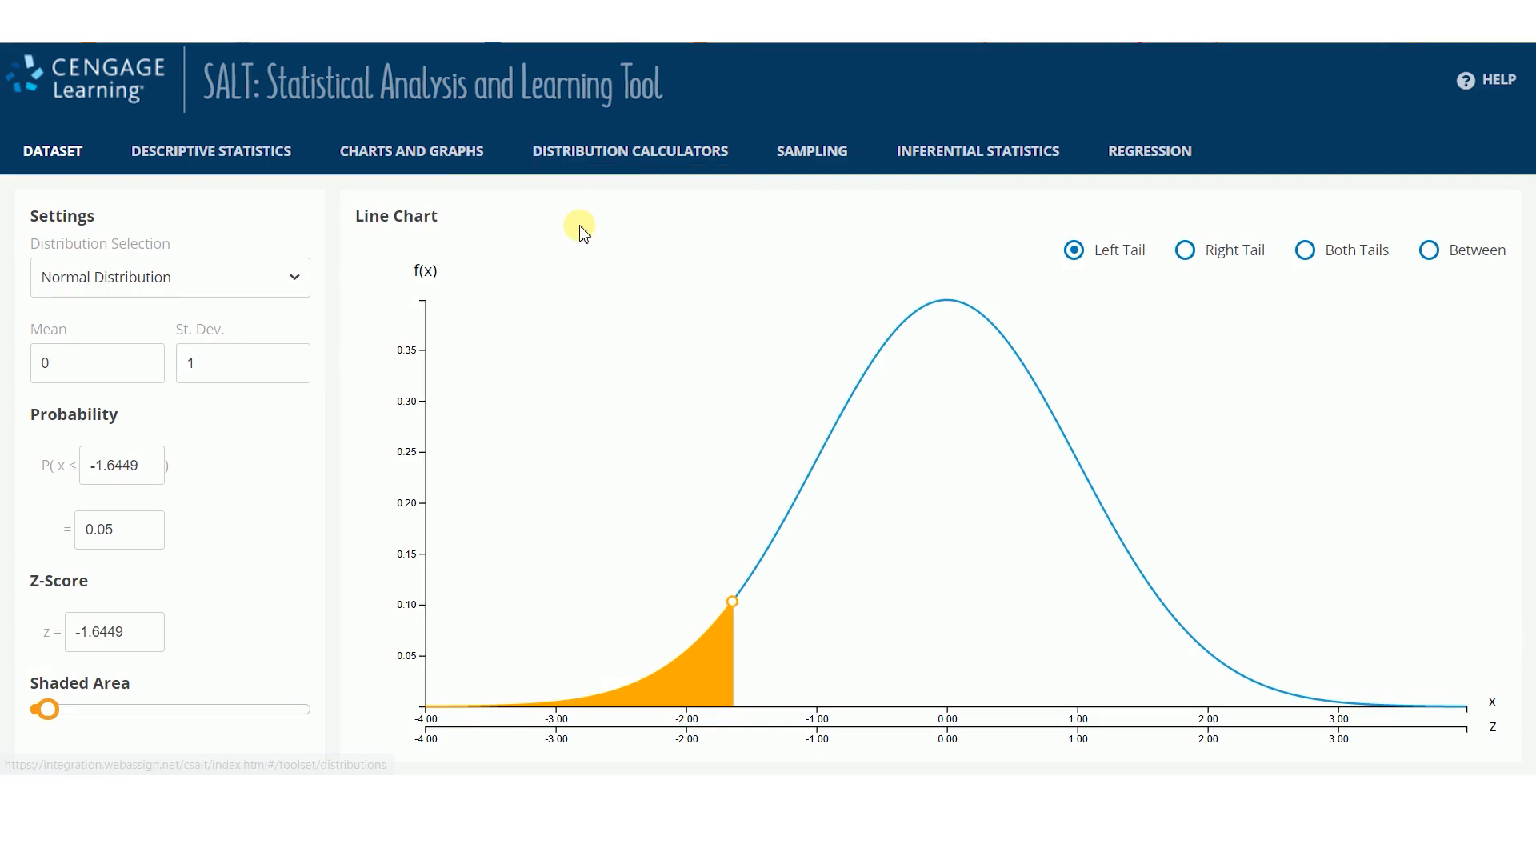
mouse_move(585, 314)
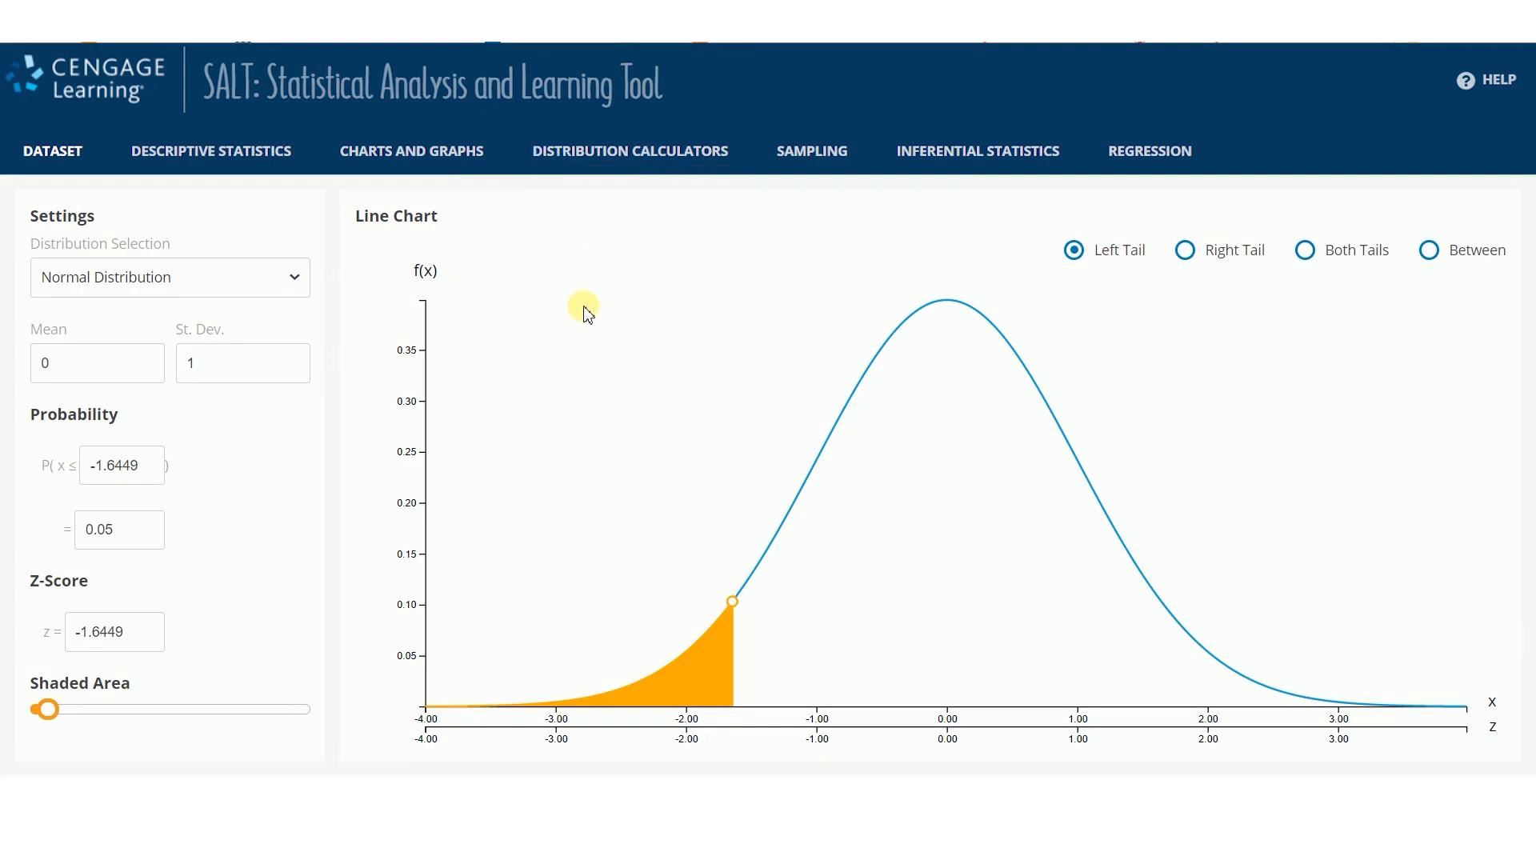
mouse_move(296, 285)
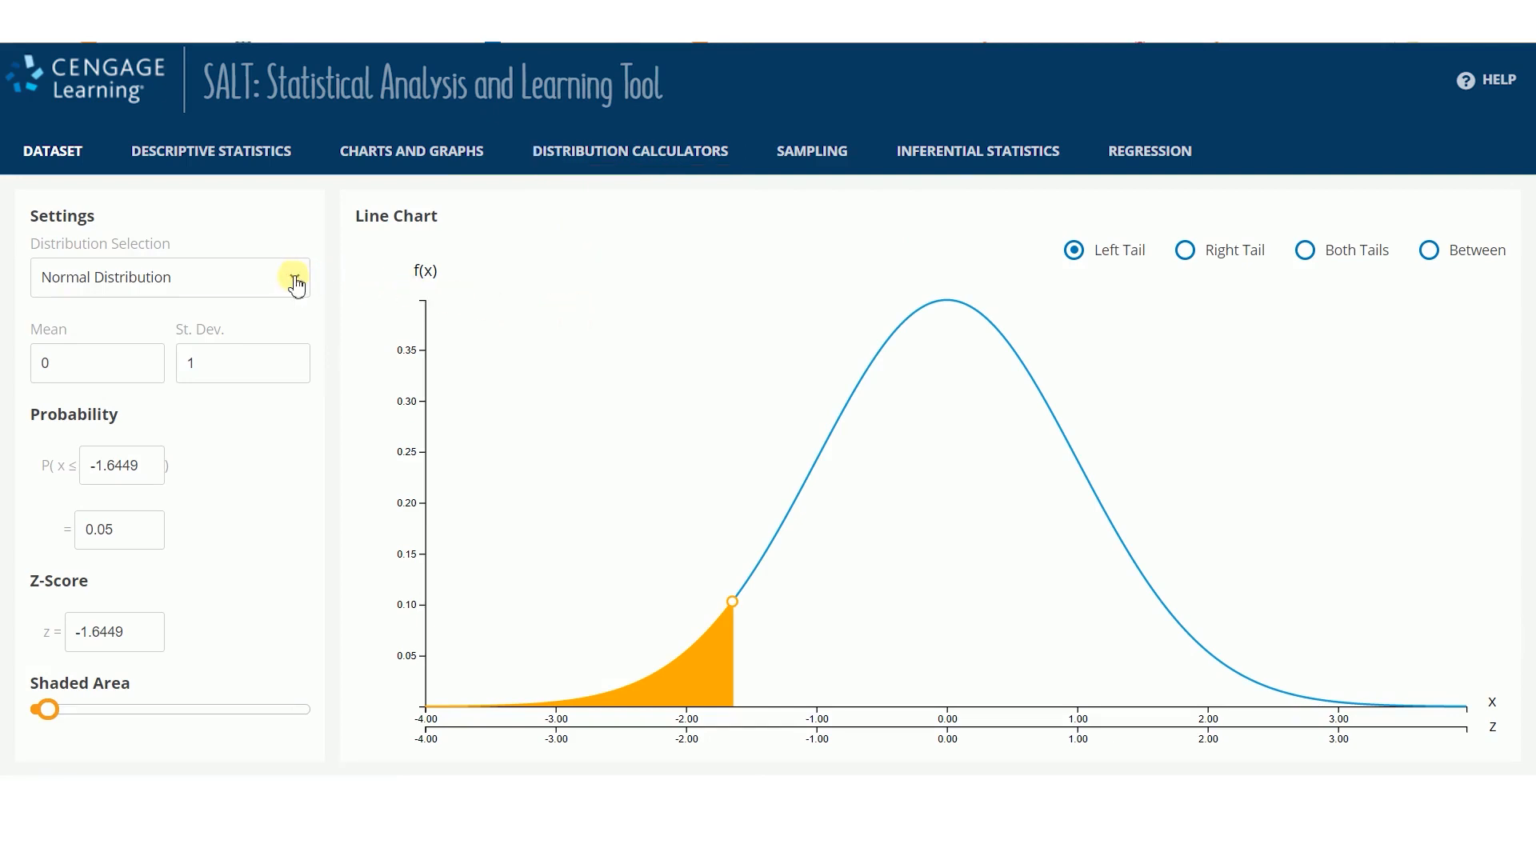
Show the list of probability distributions available in the calculator.
click(295, 277)
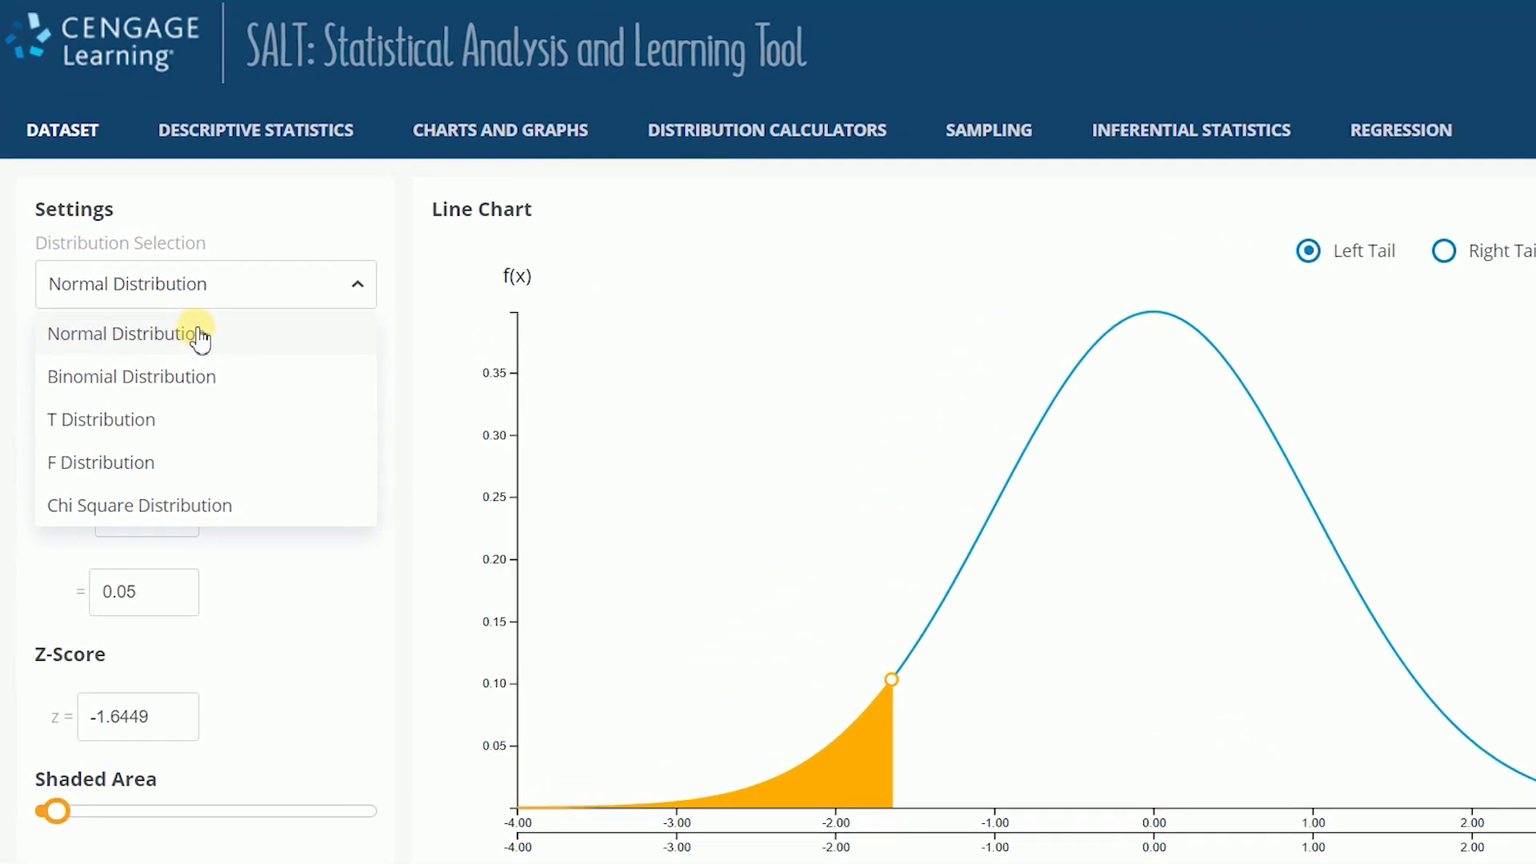
mouse_move(219, 383)
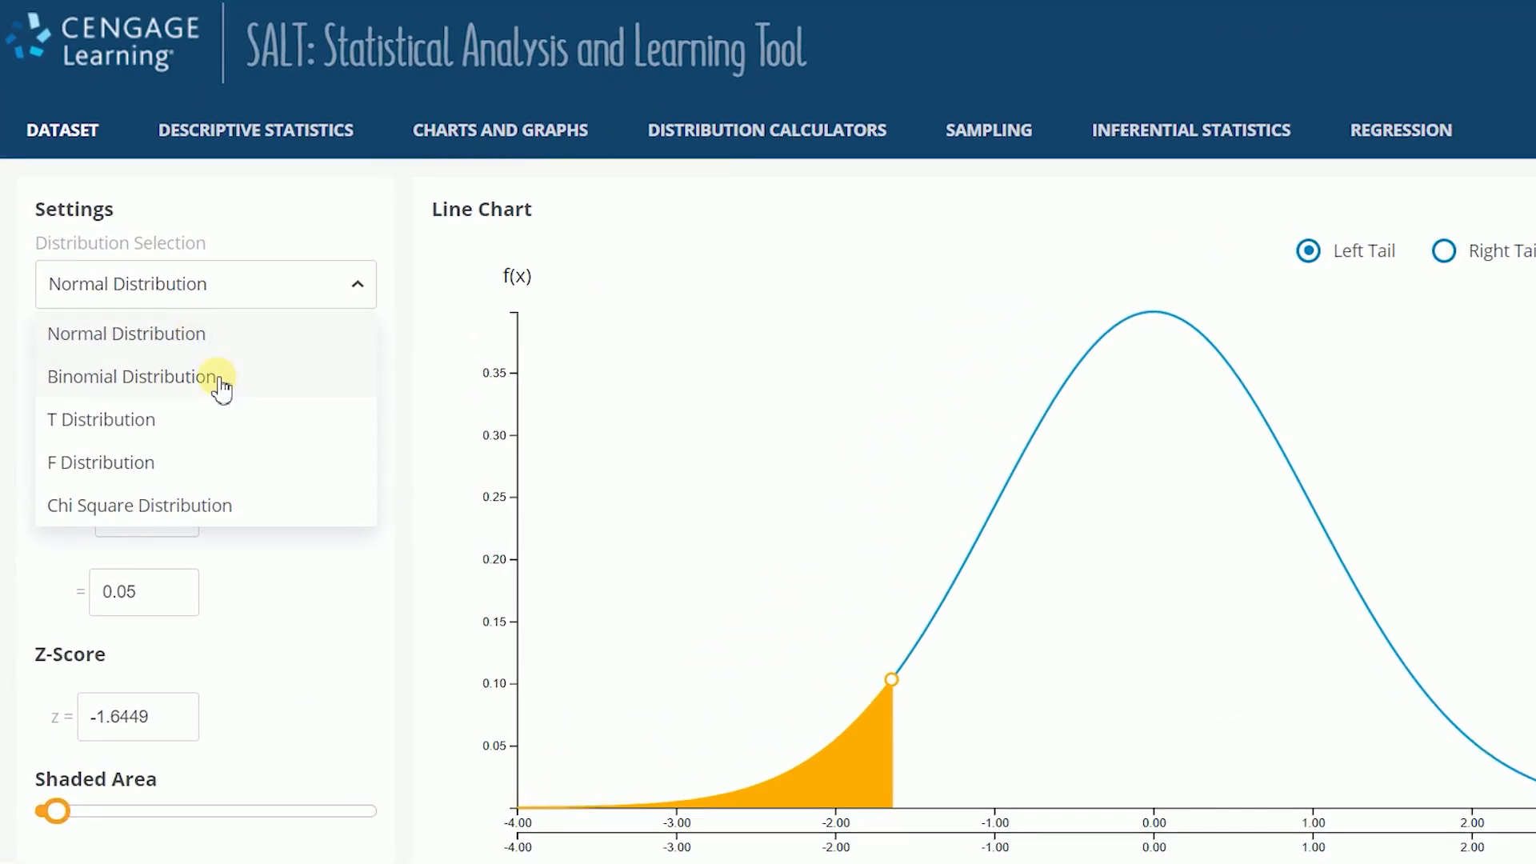
mouse_move(195, 424)
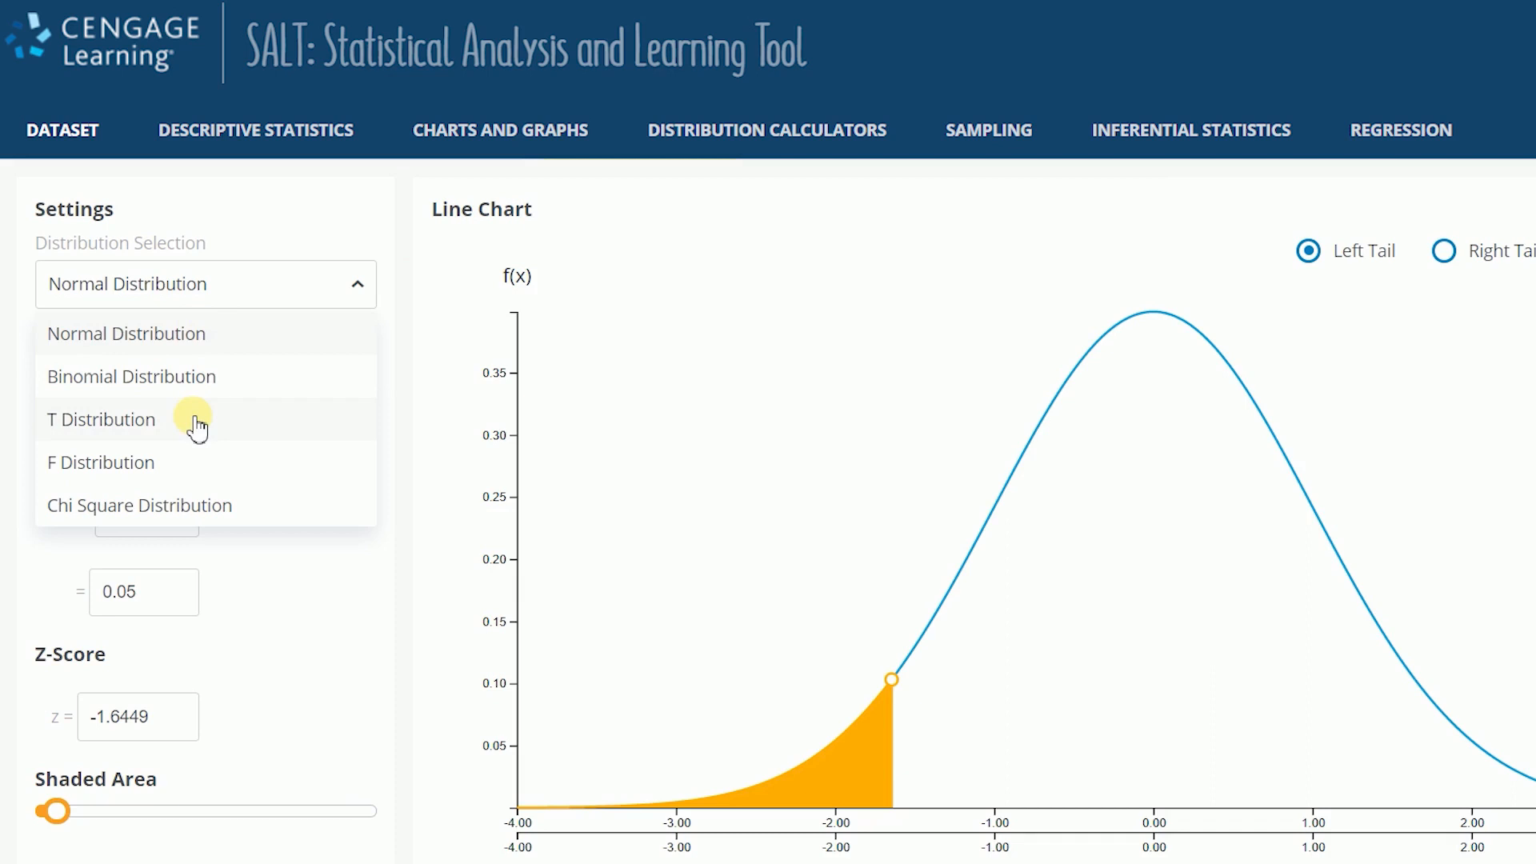
mouse_move(186, 469)
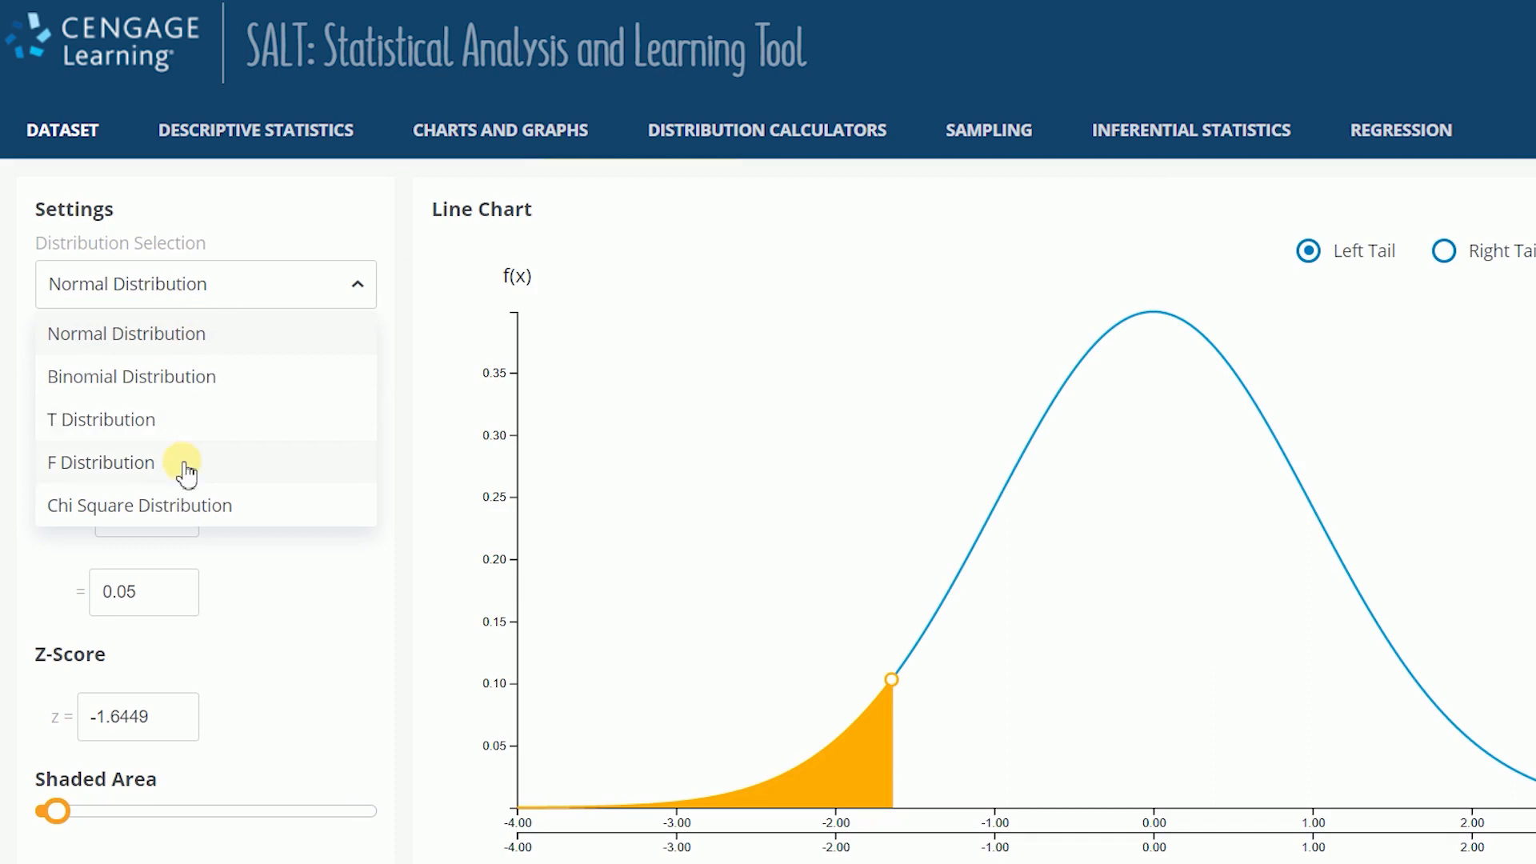
mouse_move(249, 513)
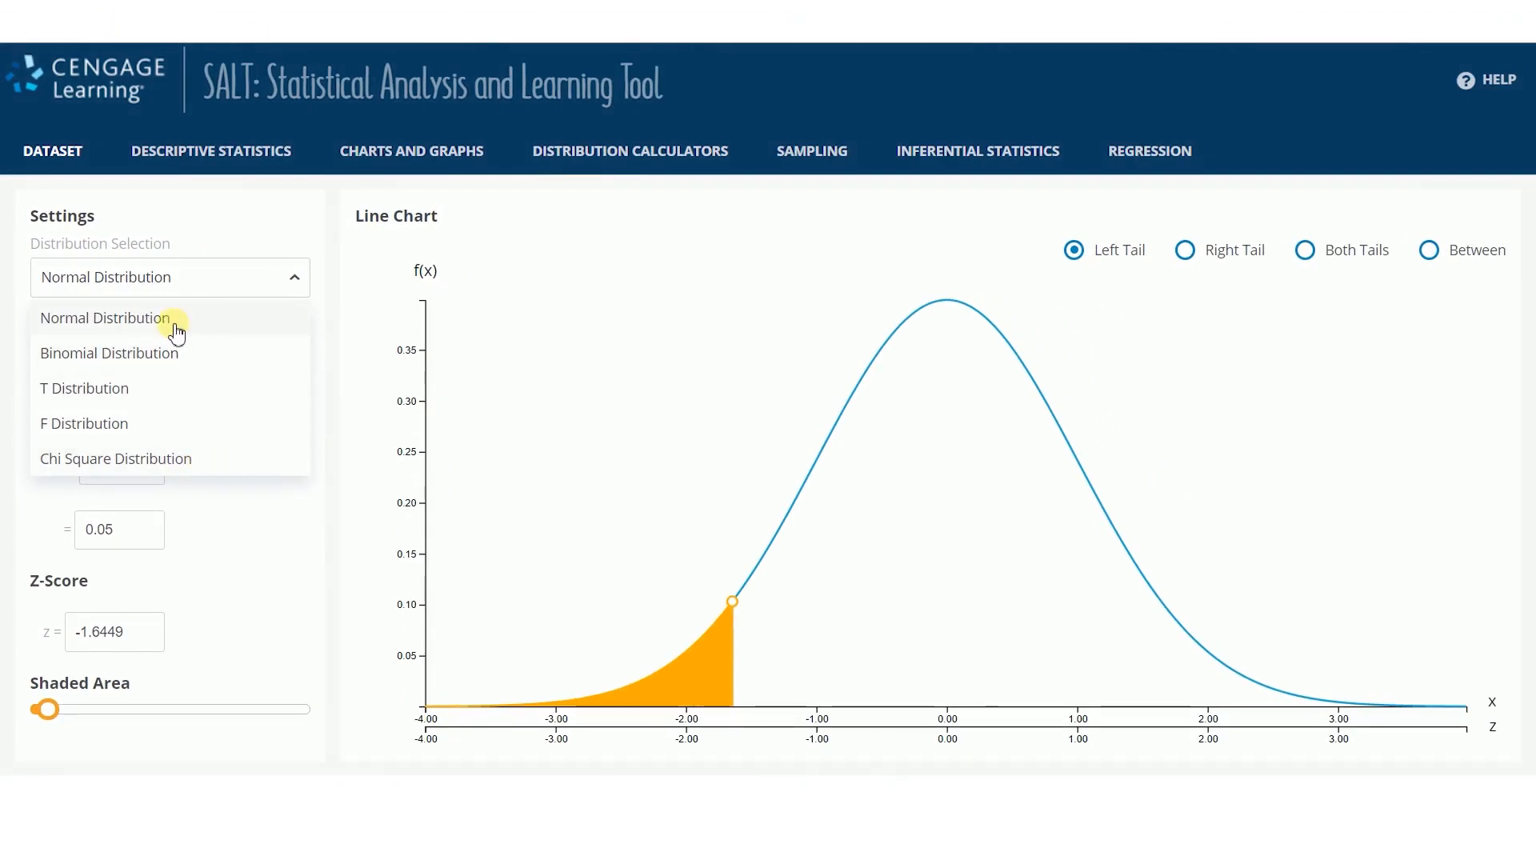
Keep Normal, try Both Tails shading (z = ±1.96 for 0.05), then return to Left Tail at -1.6449.
click(105, 317)
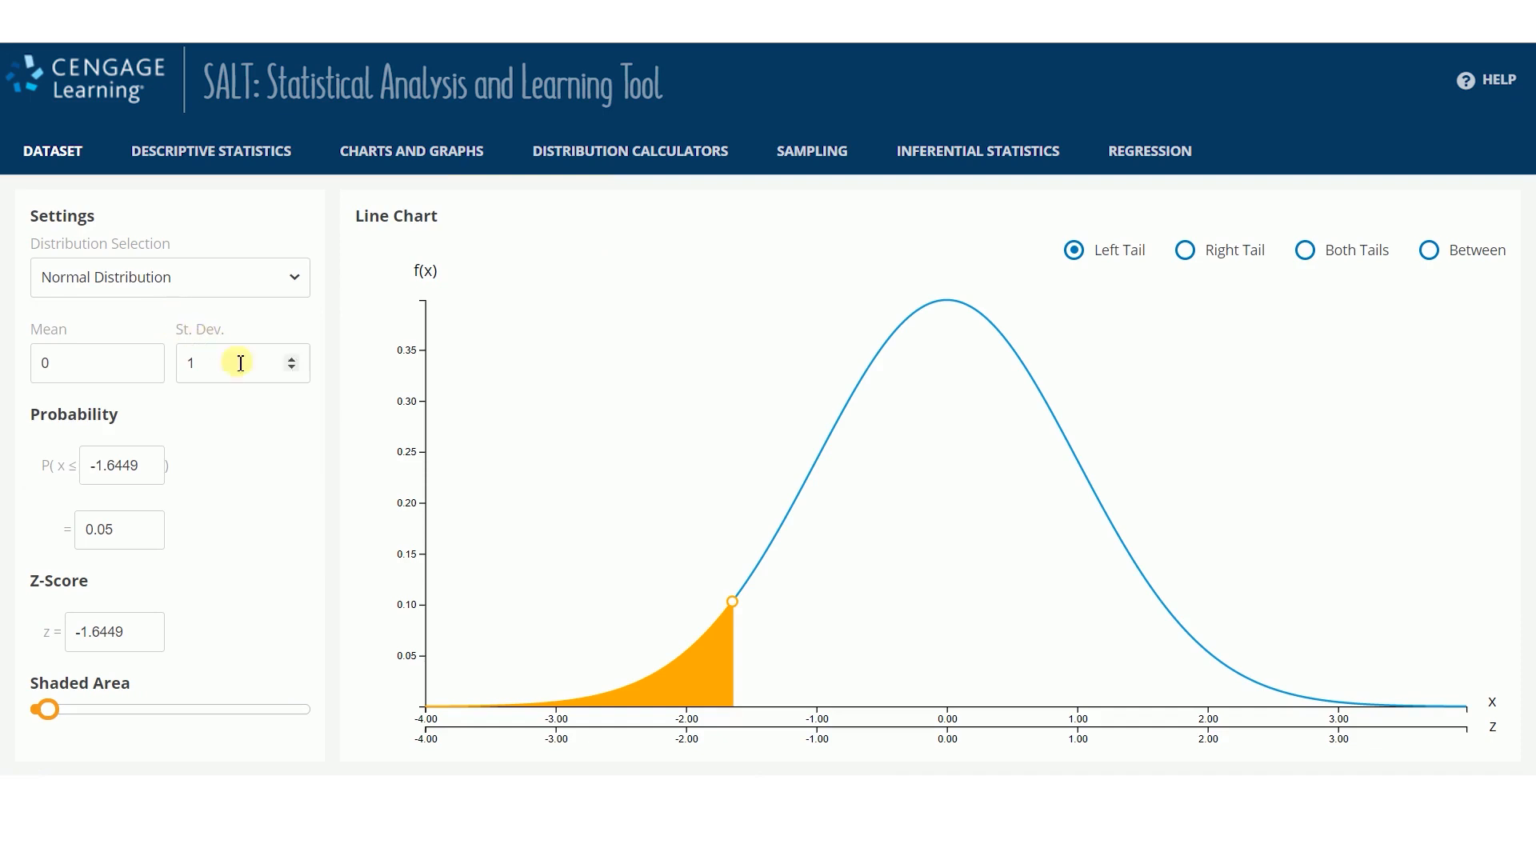
mouse_move(720, 672)
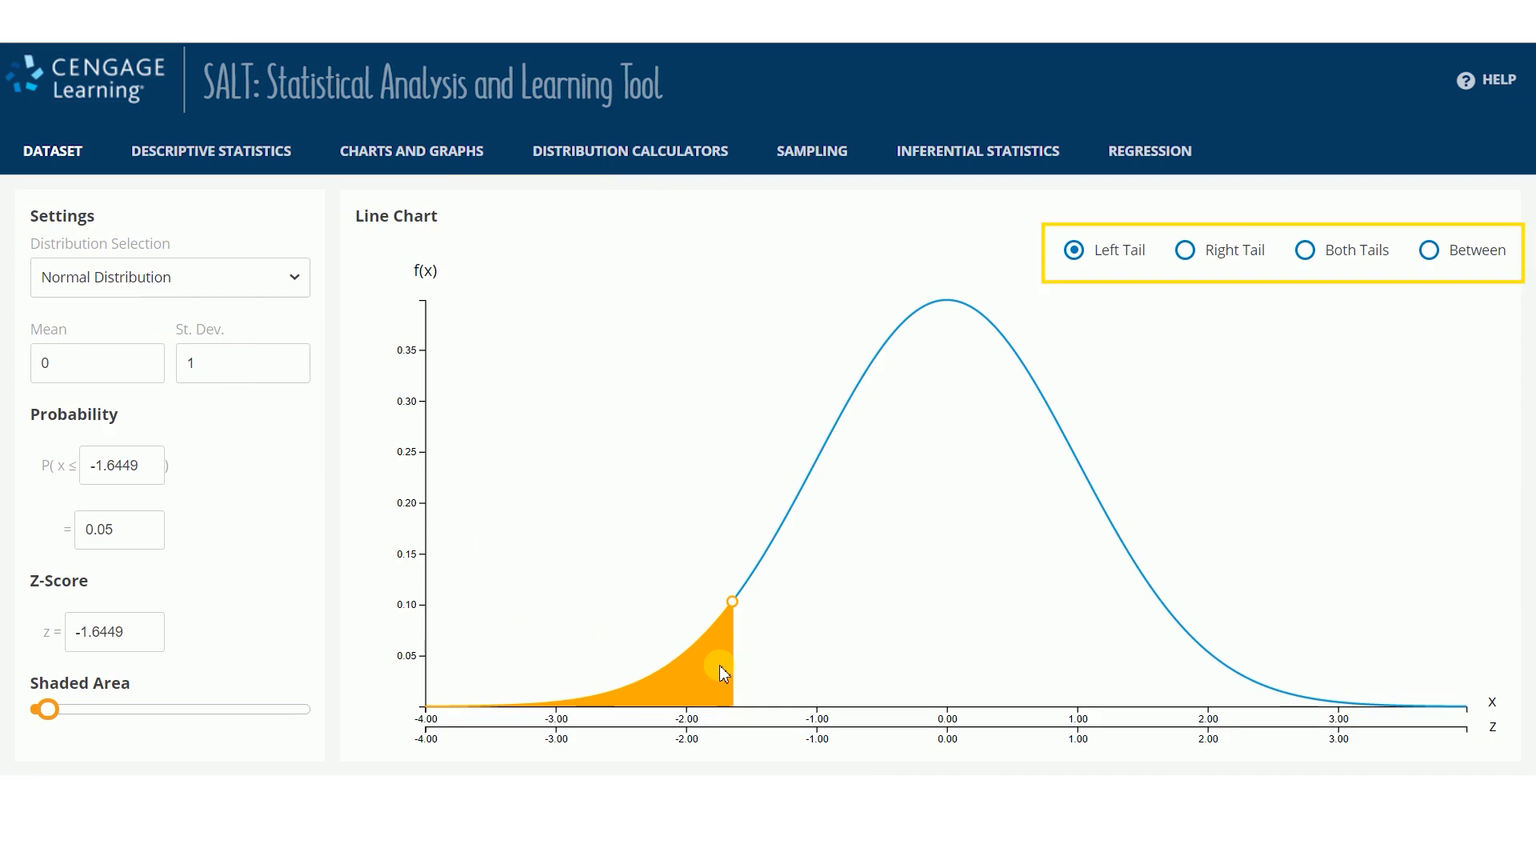
mouse_move(1184, 249)
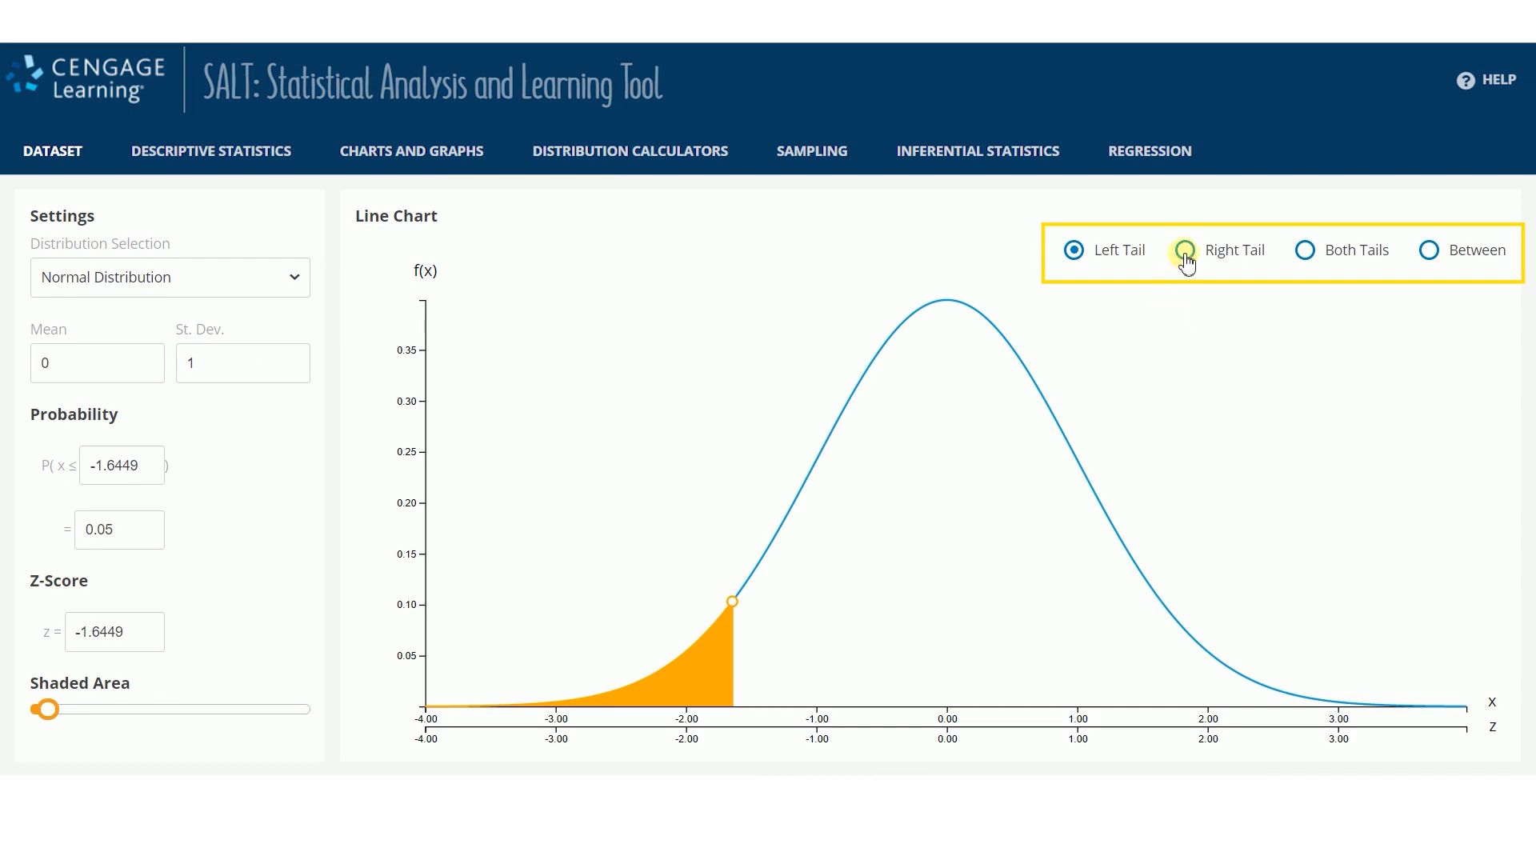
click(1306, 250)
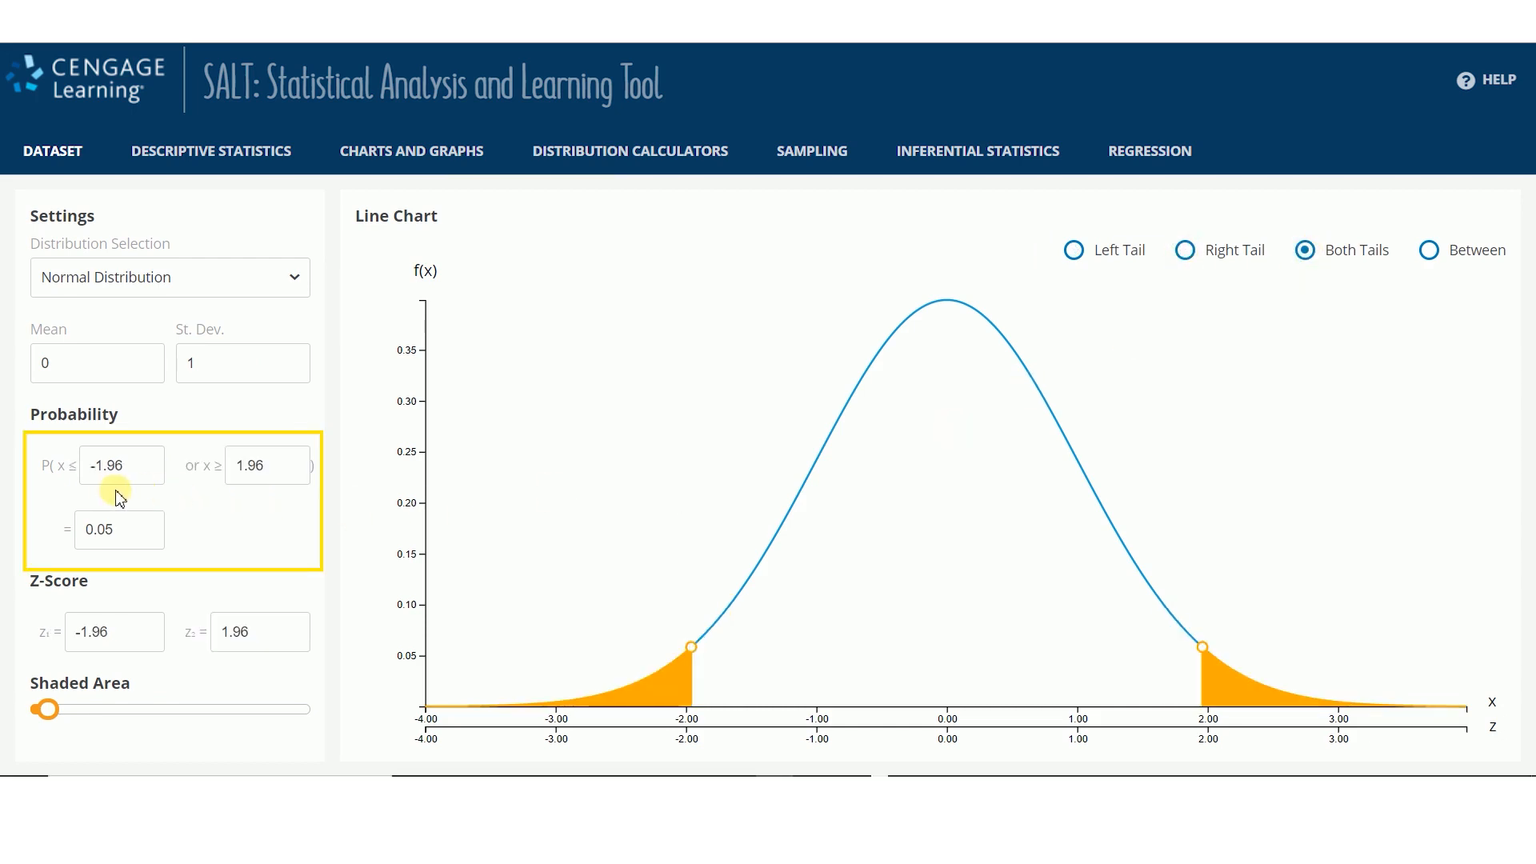
mouse_move(133, 500)
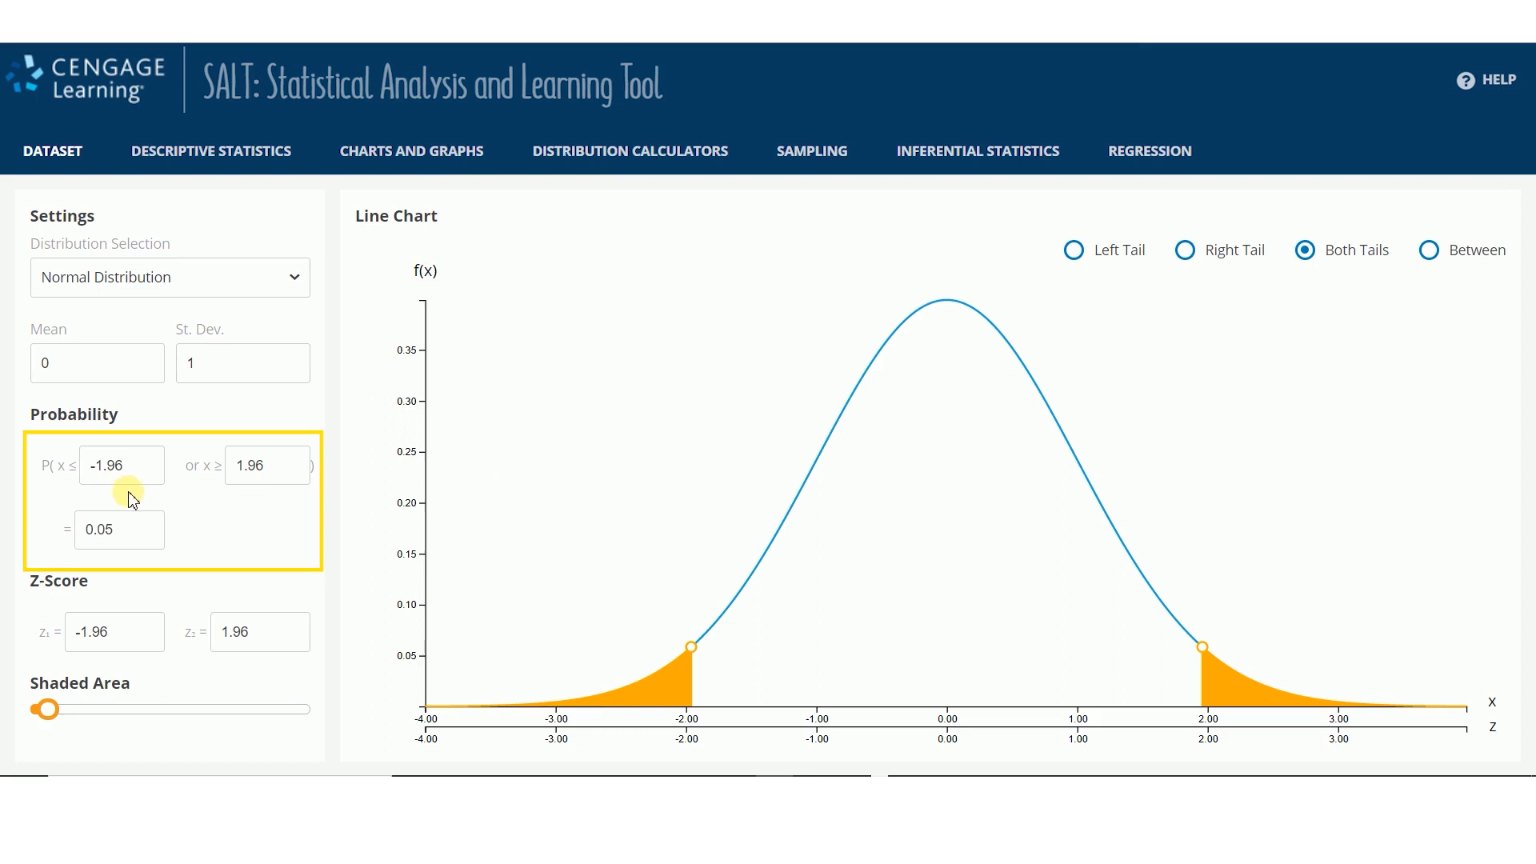
mouse_move(1074, 250)
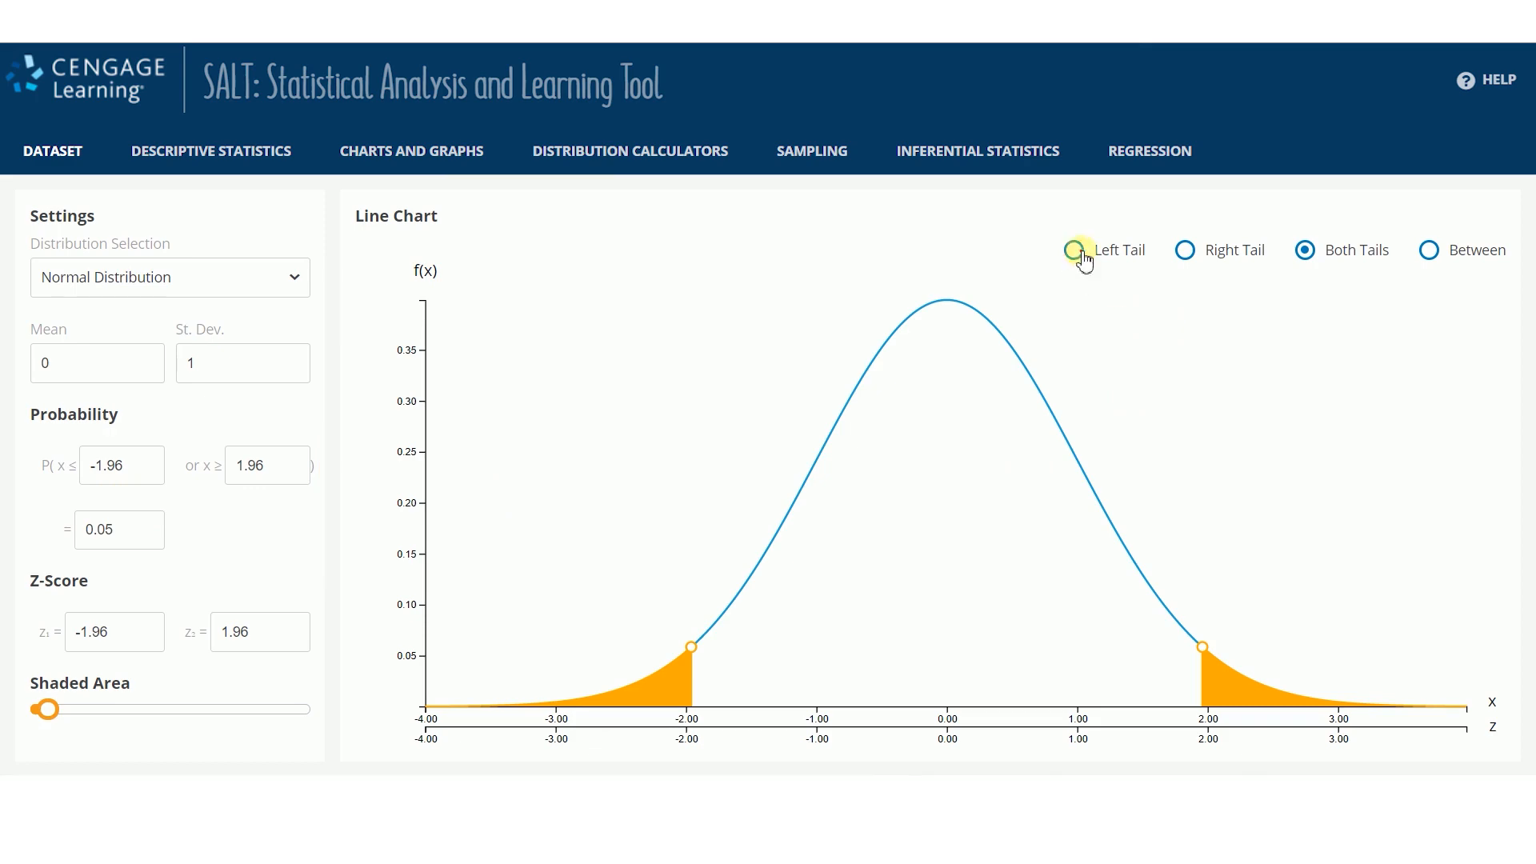
click(1075, 250)
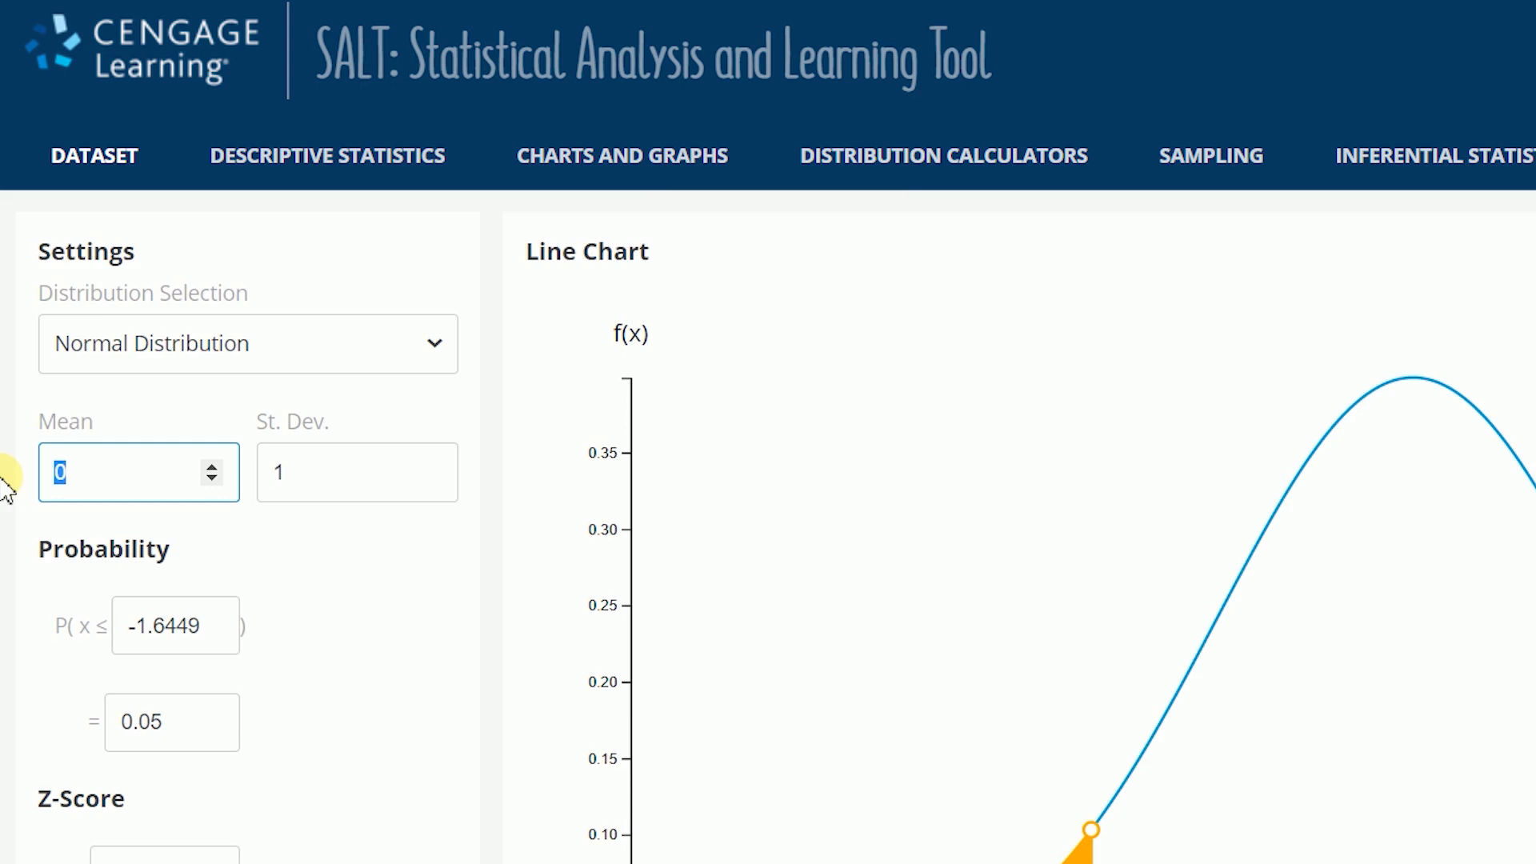
Set the normal distribution to mean 100 and SD 35, then preview the Chi Square Distribution.
click(357, 466)
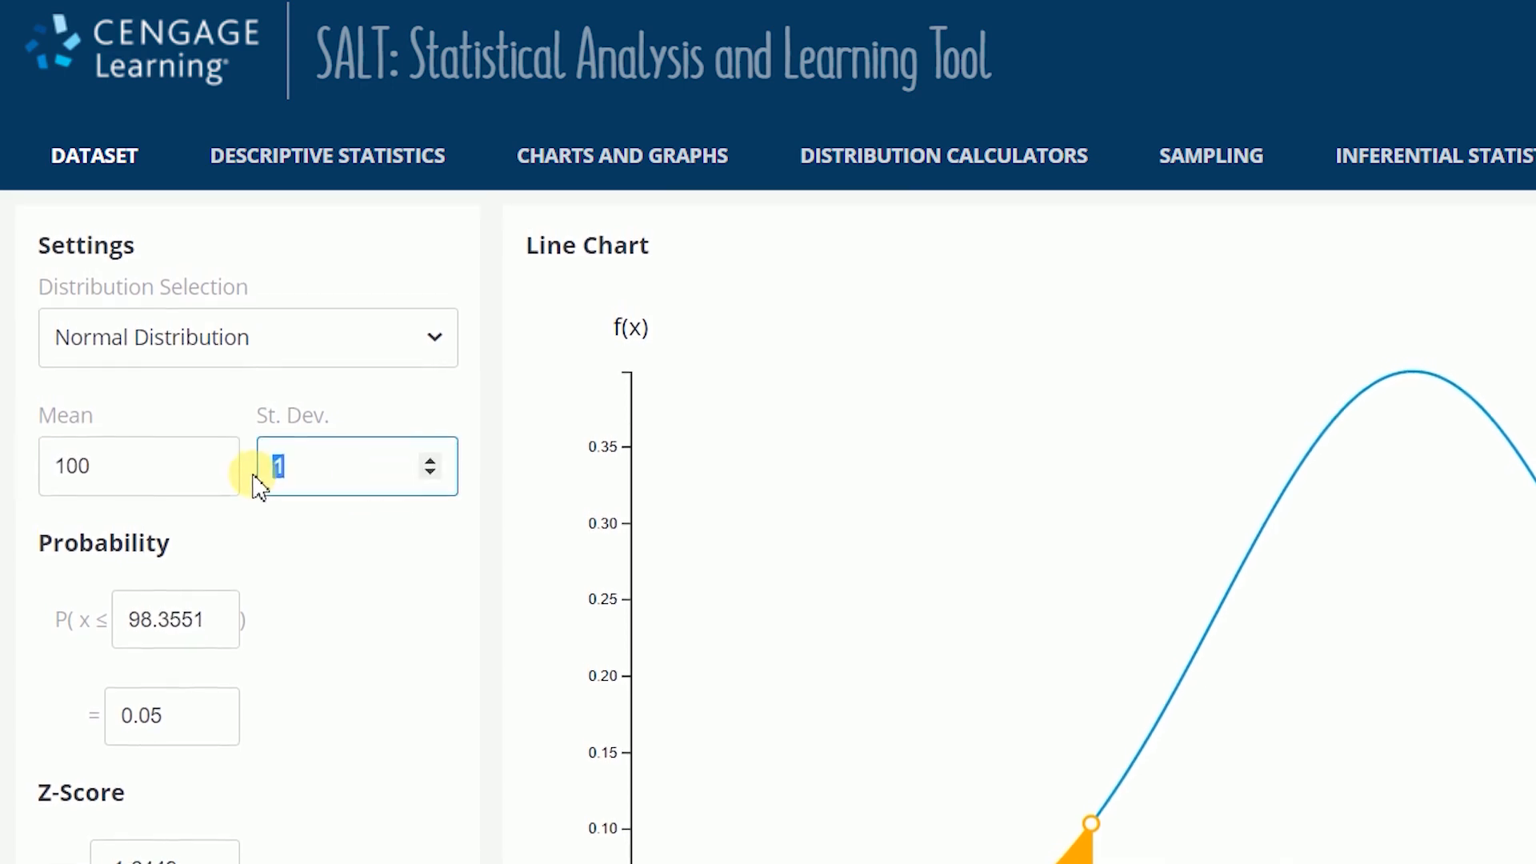
text(35)
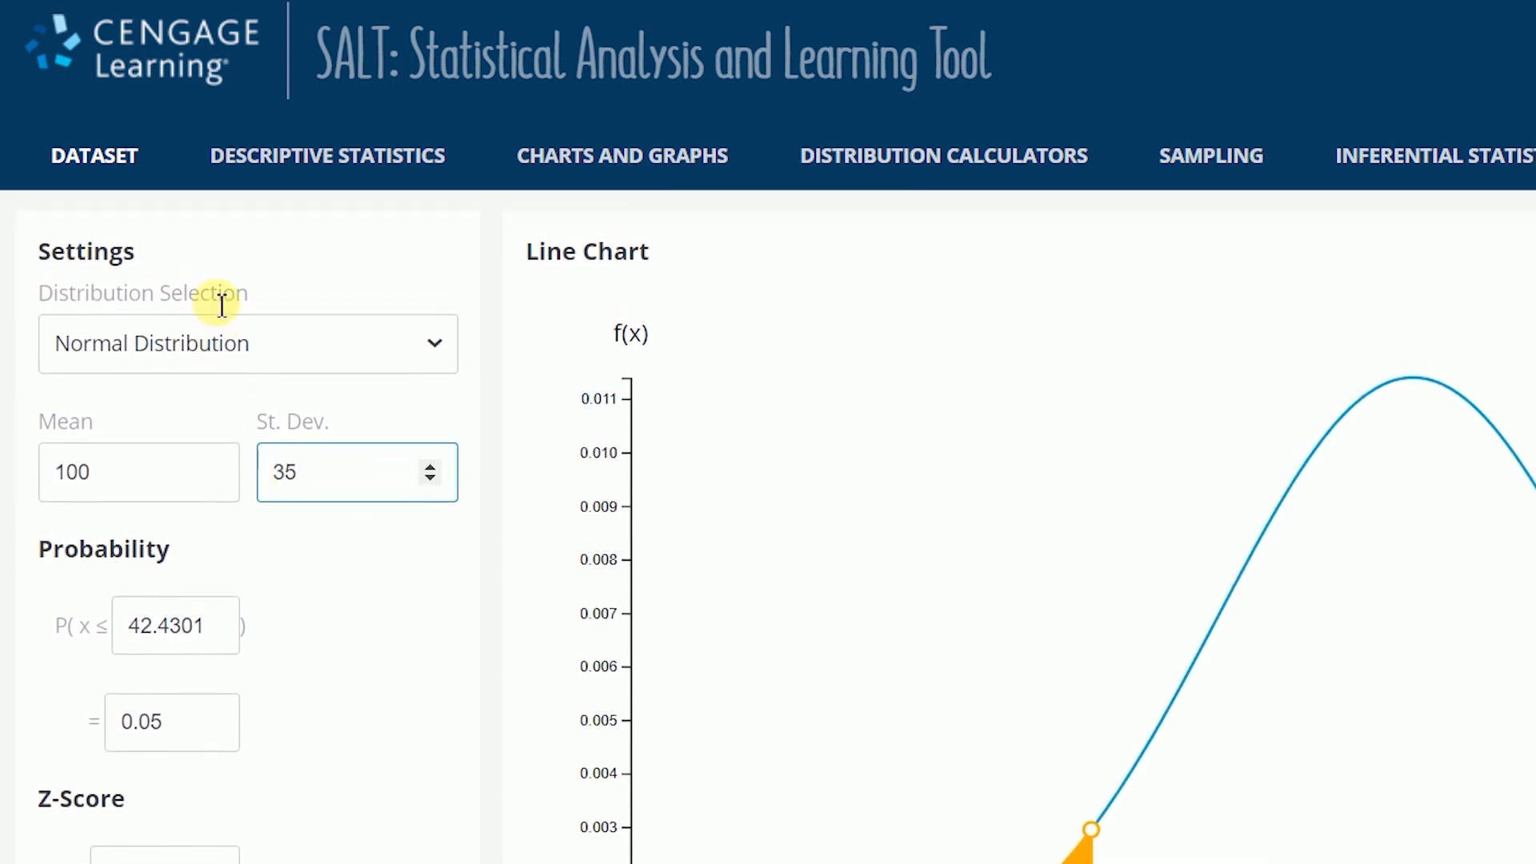
click(247, 343)
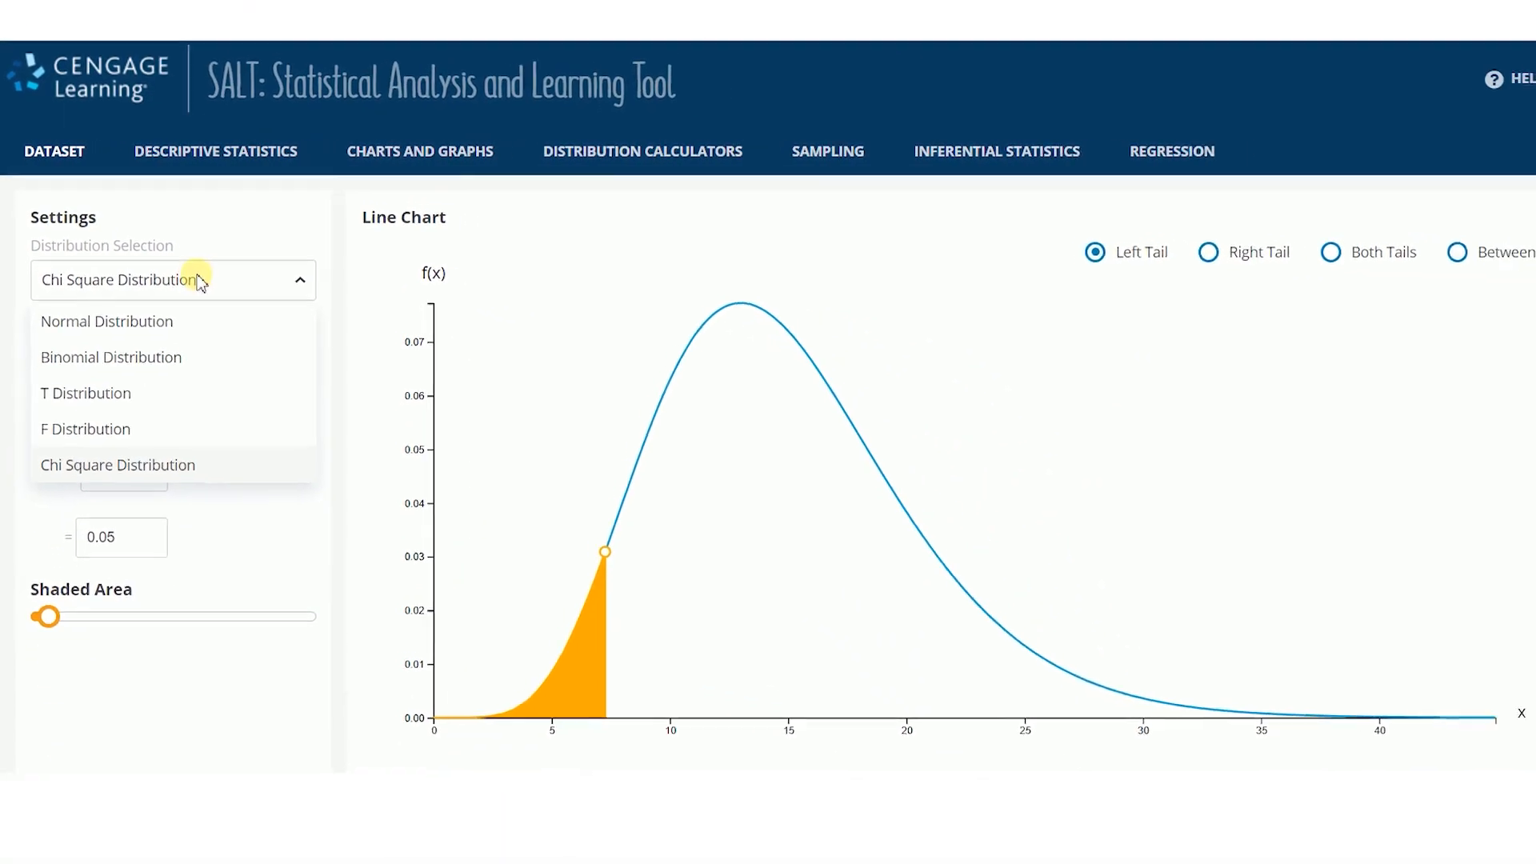
Return to the Normal Distribution with mean 100 and SD 35, cutoff 42.4301.
click(108, 322)
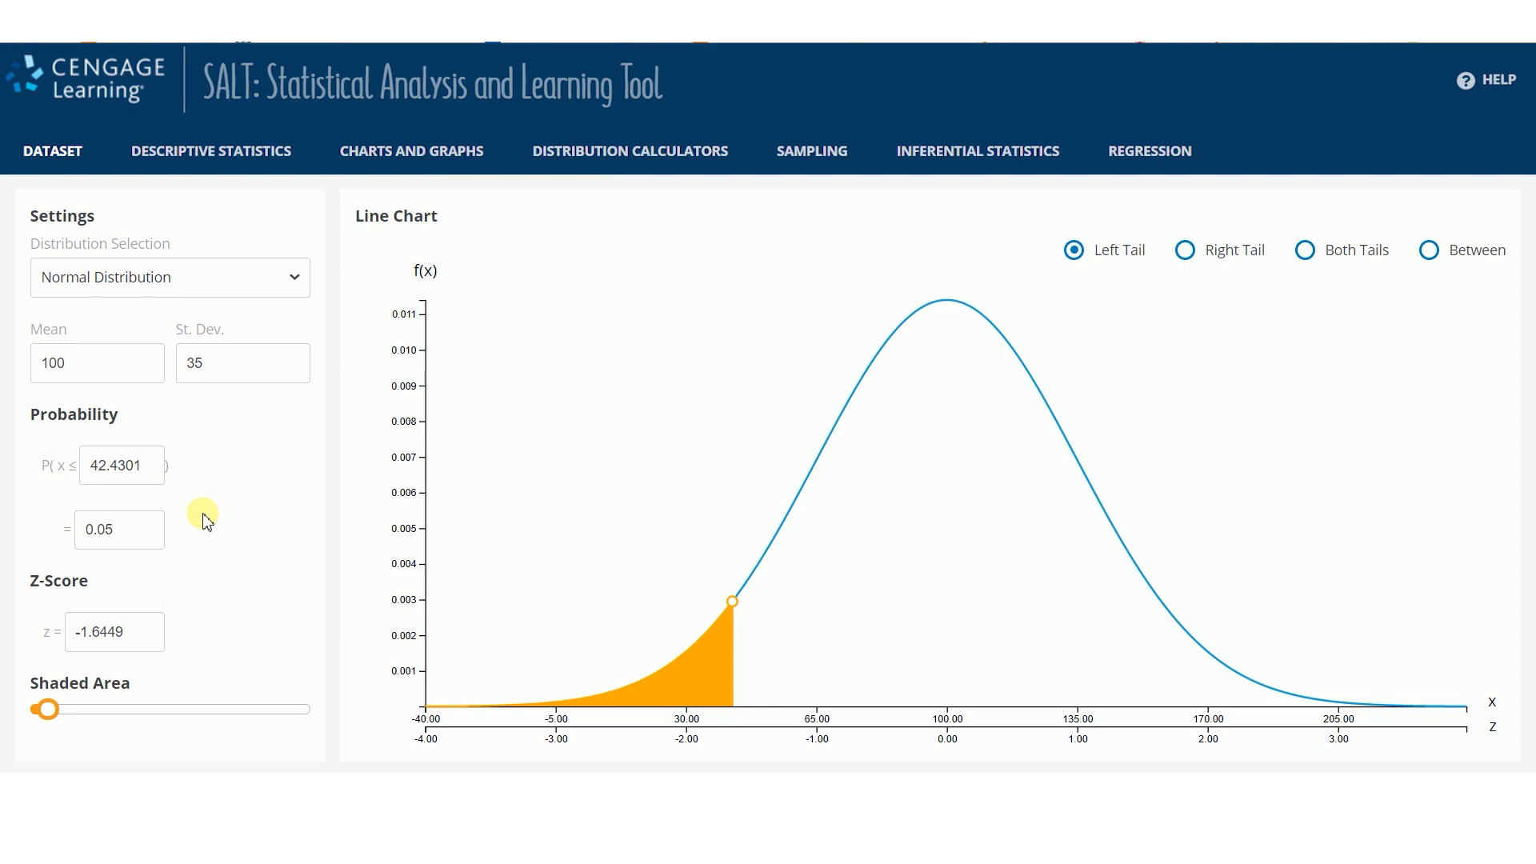
Enter 52 as the P(x ≤ ) cutoff, giving probability 0.08512 and z = -1.3714.
click(97, 464)
text(52)
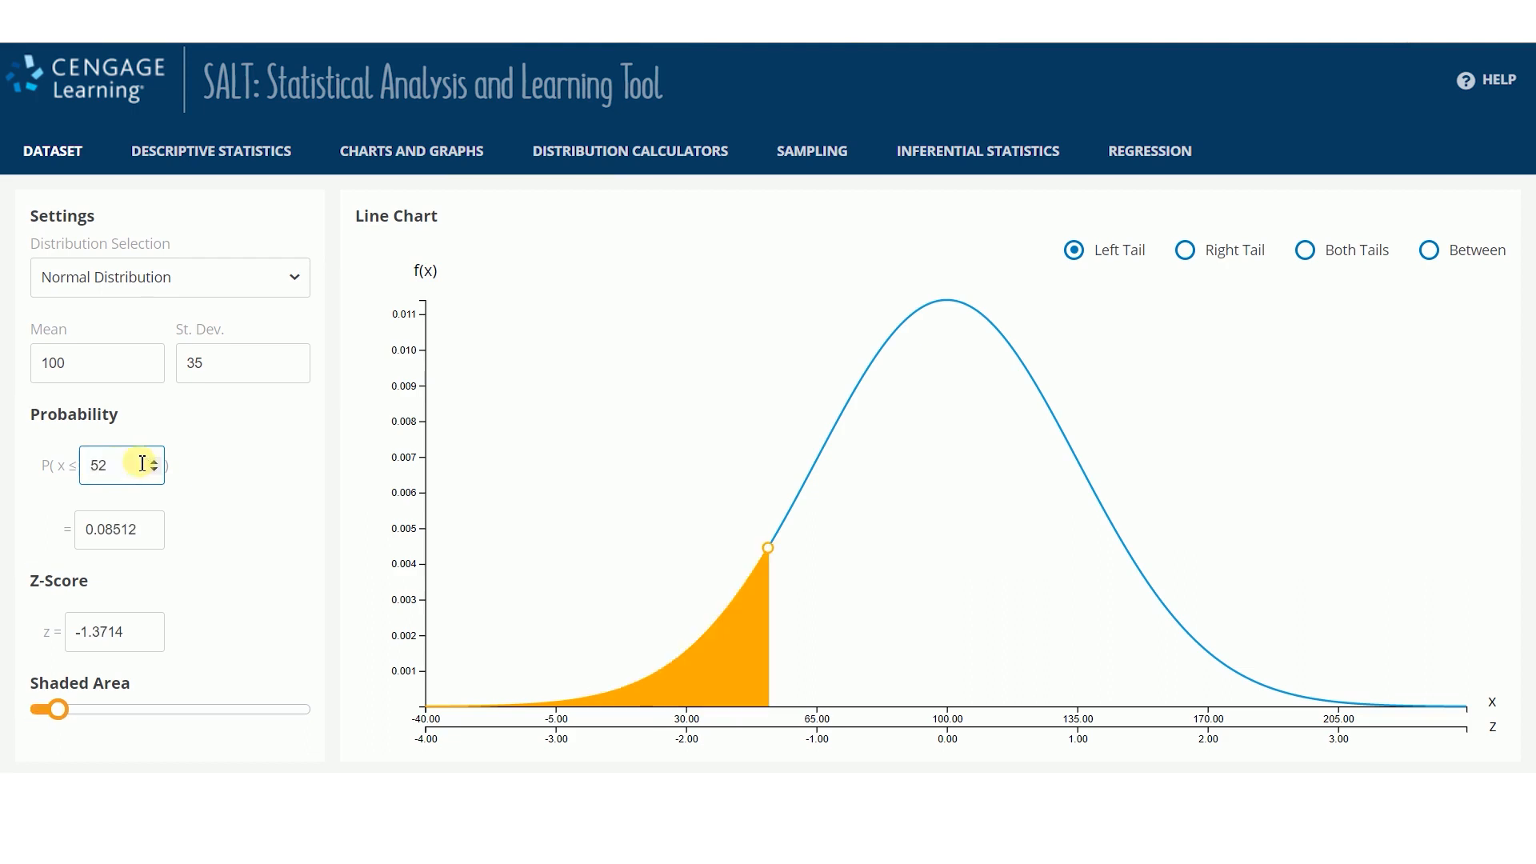
mouse_move(147, 560)
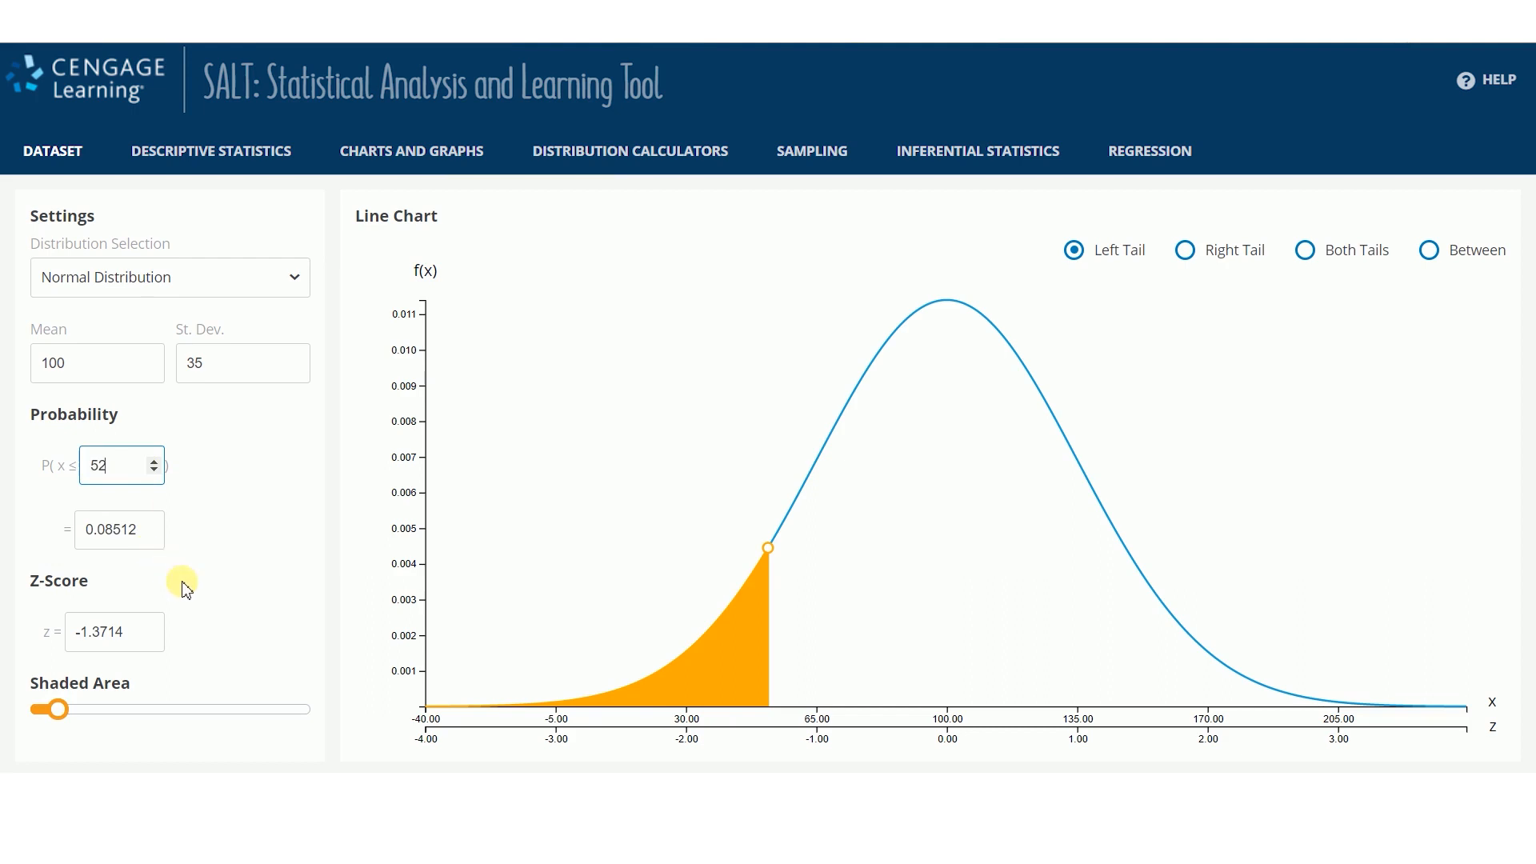
mouse_move(168, 658)
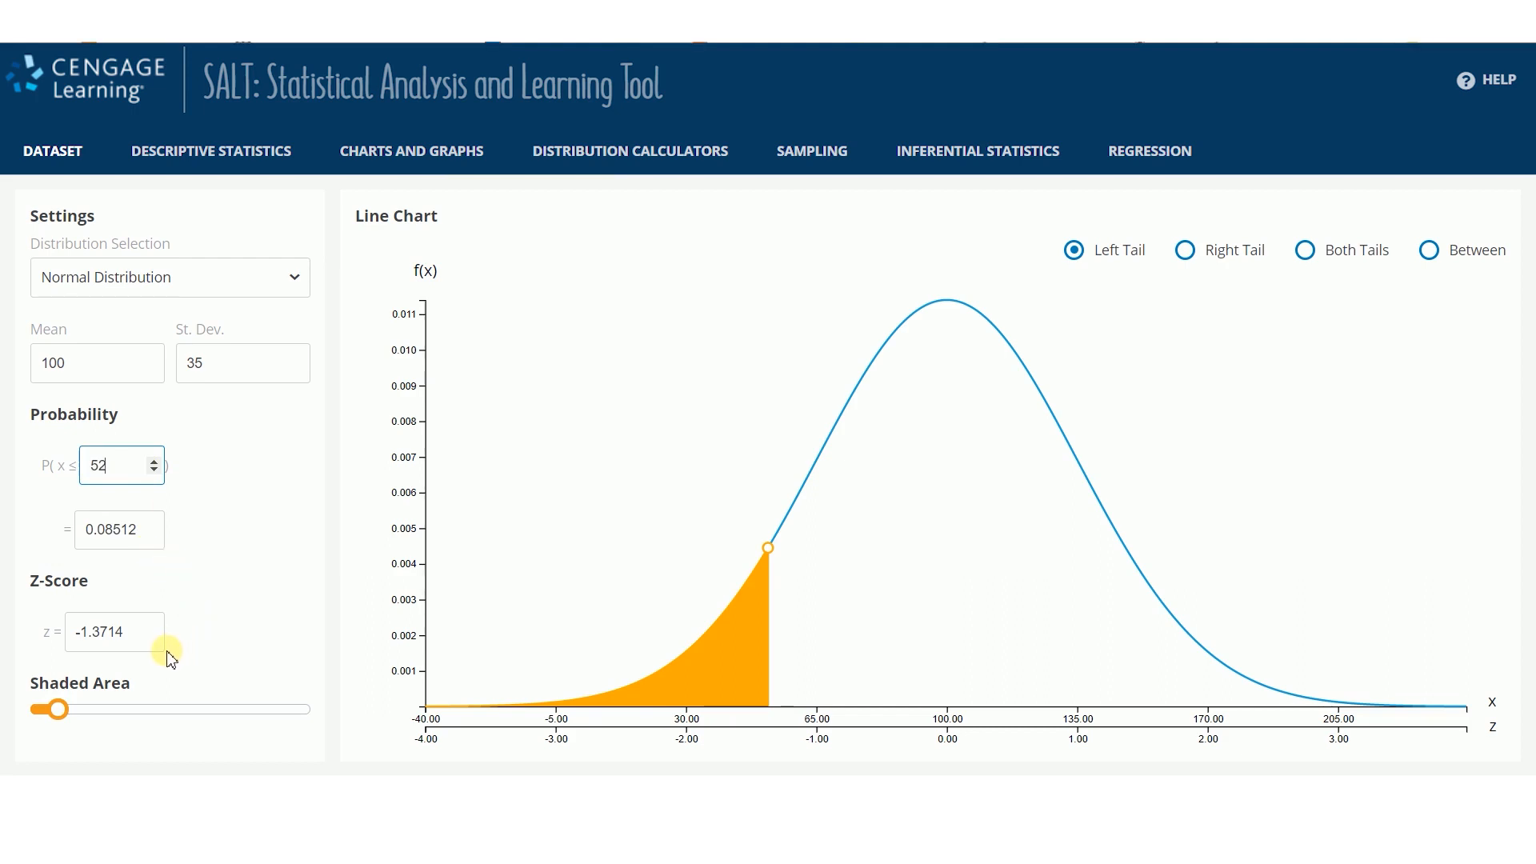